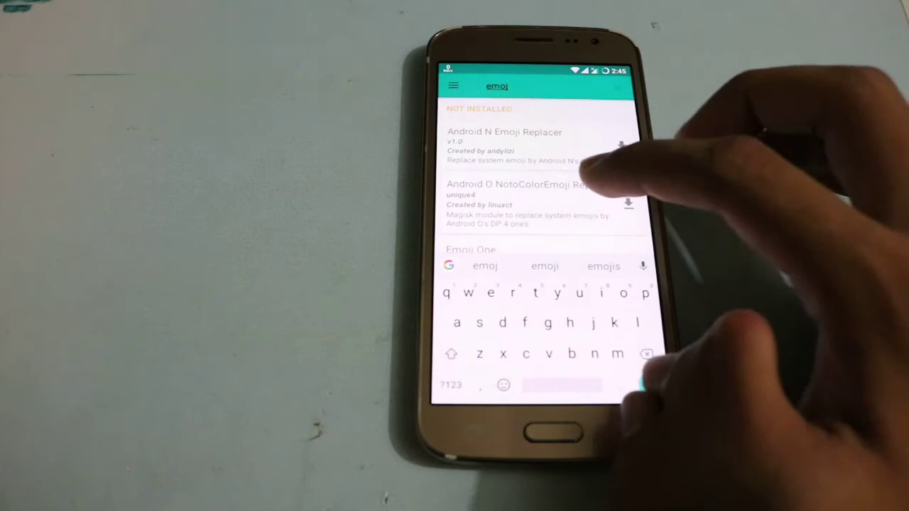
Step: Download the Android O NotoColorEmoji Replacer module from the search results
{"action": "left_click", "coordinate": [625, 205]}
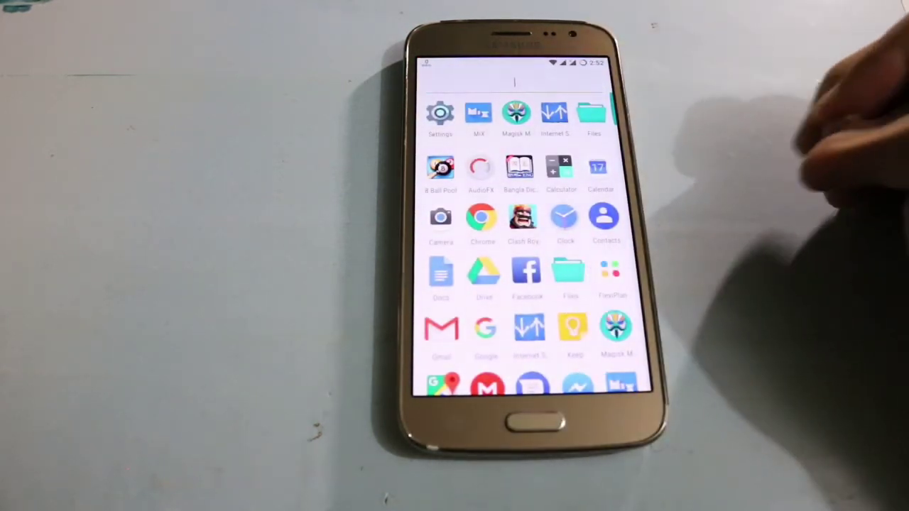
Step: Activate the app drawer search field so the keyboard appears for emoji checking
{"action": "left_click", "coordinate": [515, 85]}
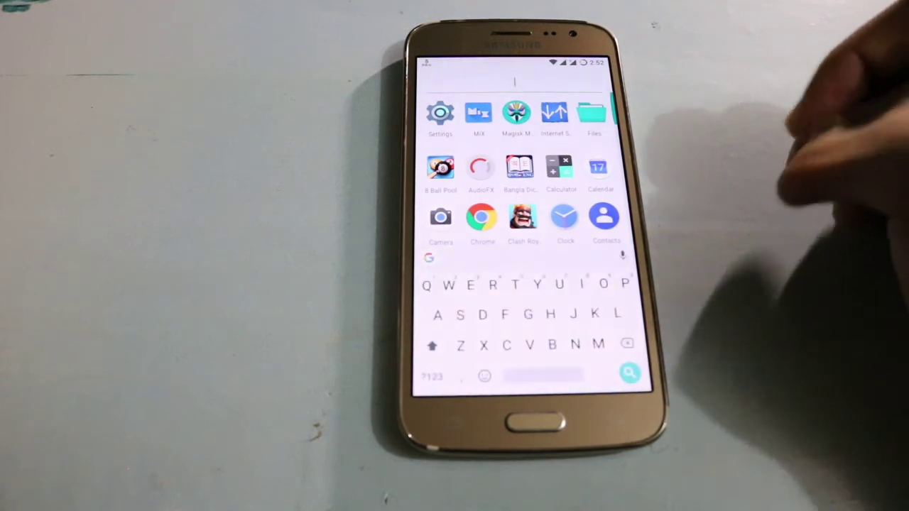